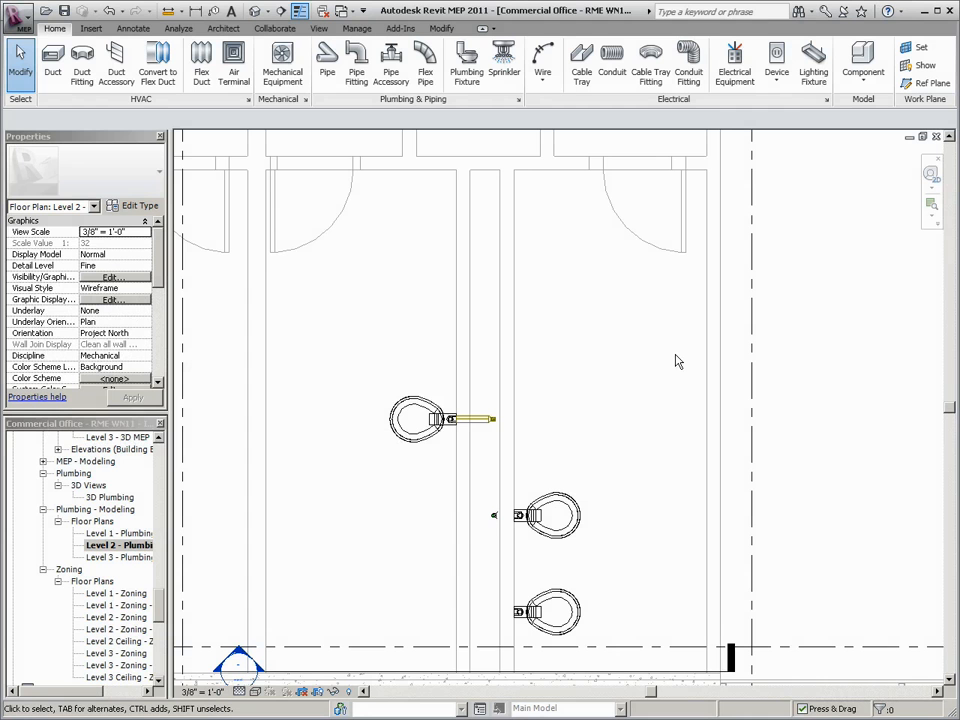
mouse_move(466, 60)
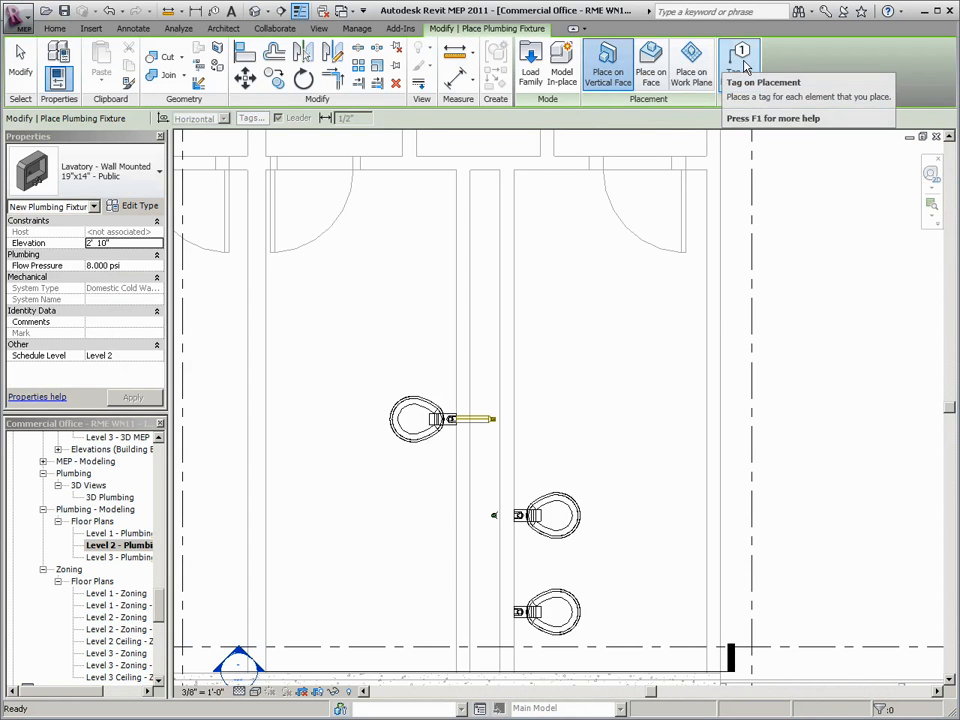
Turn on Tag on Placement for the 19"x14" public wall-mounted lavatory and open its type properties.
click(738, 62)
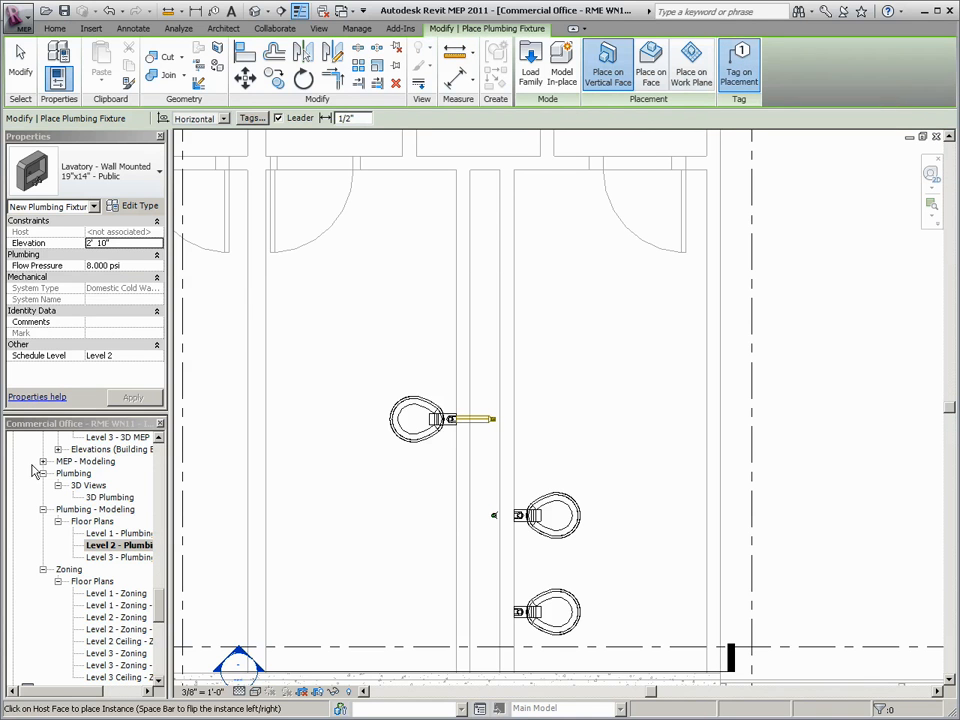
click(131, 205)
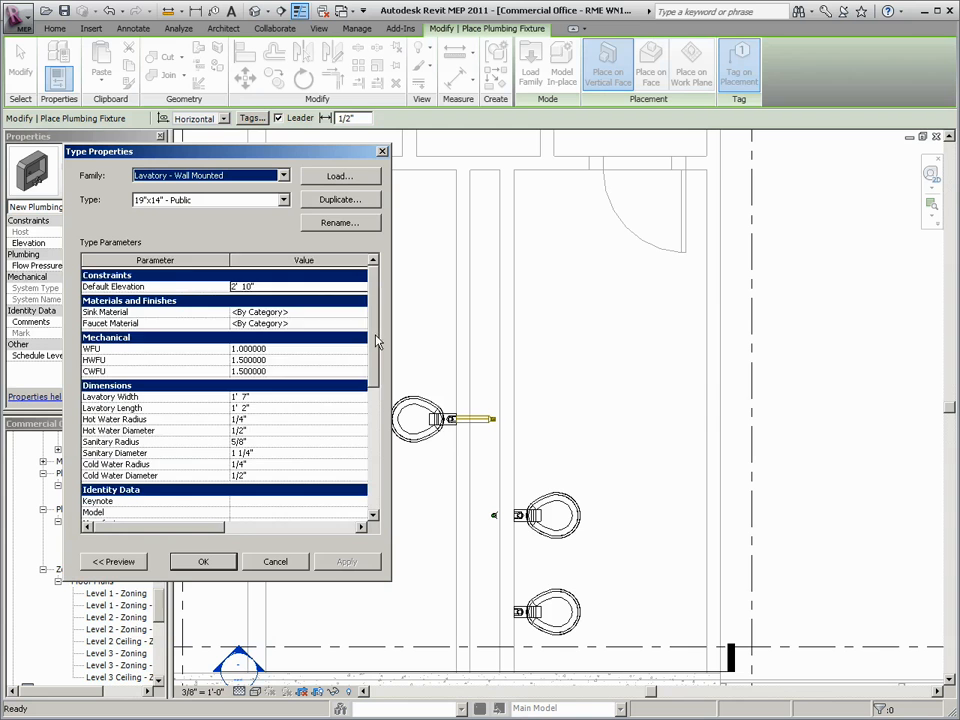
Set the lavatory type's Type Mark to UR-2 and confirm.
scroll(down, 3)
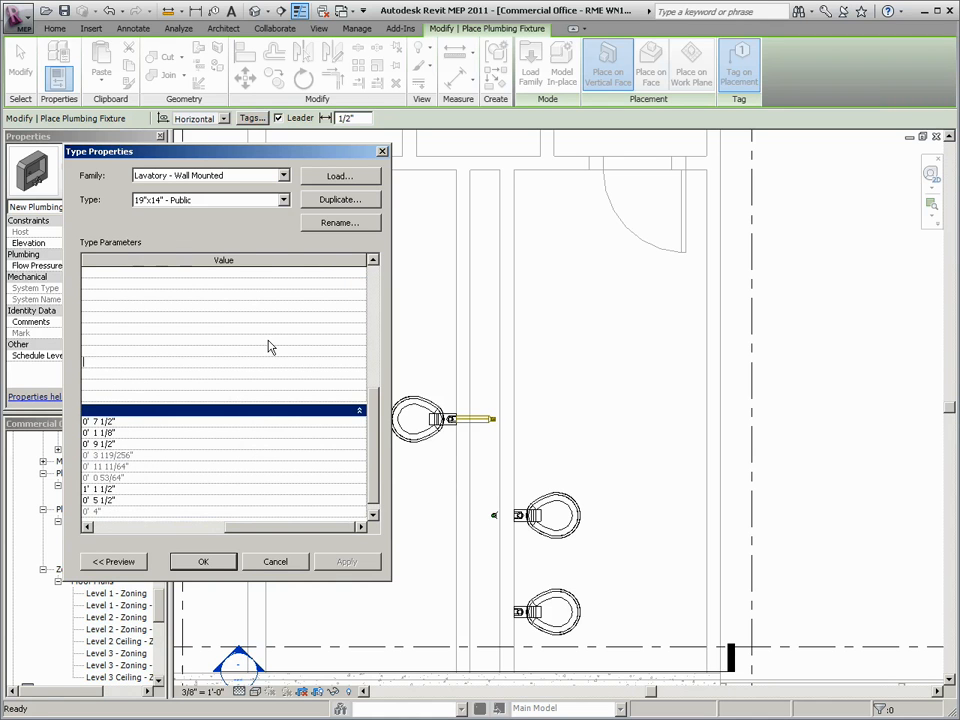
text(UR)
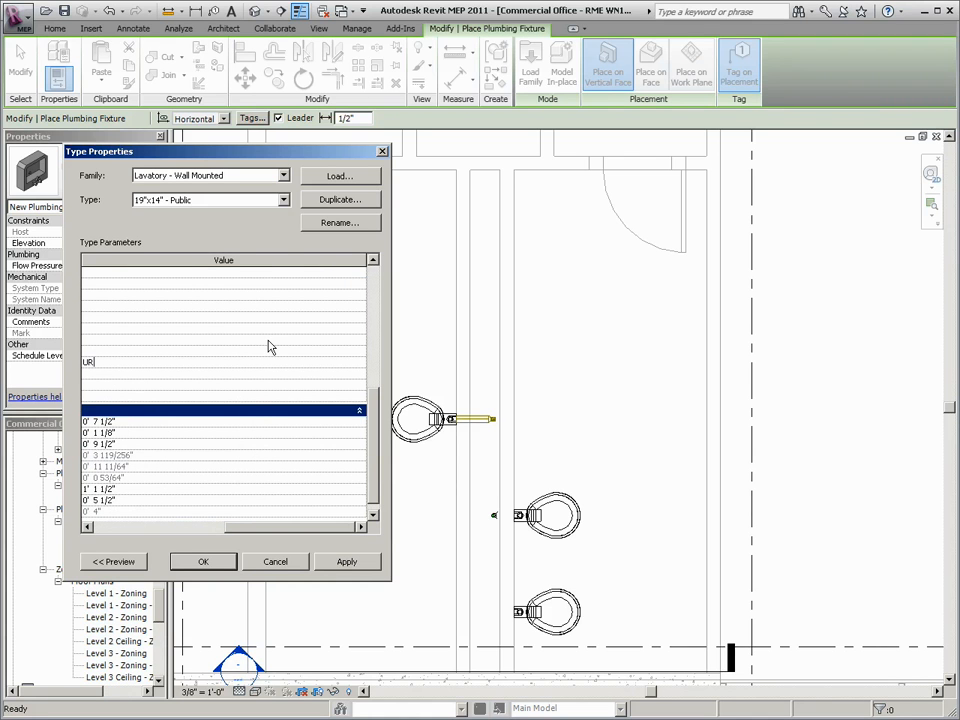
text(-2)
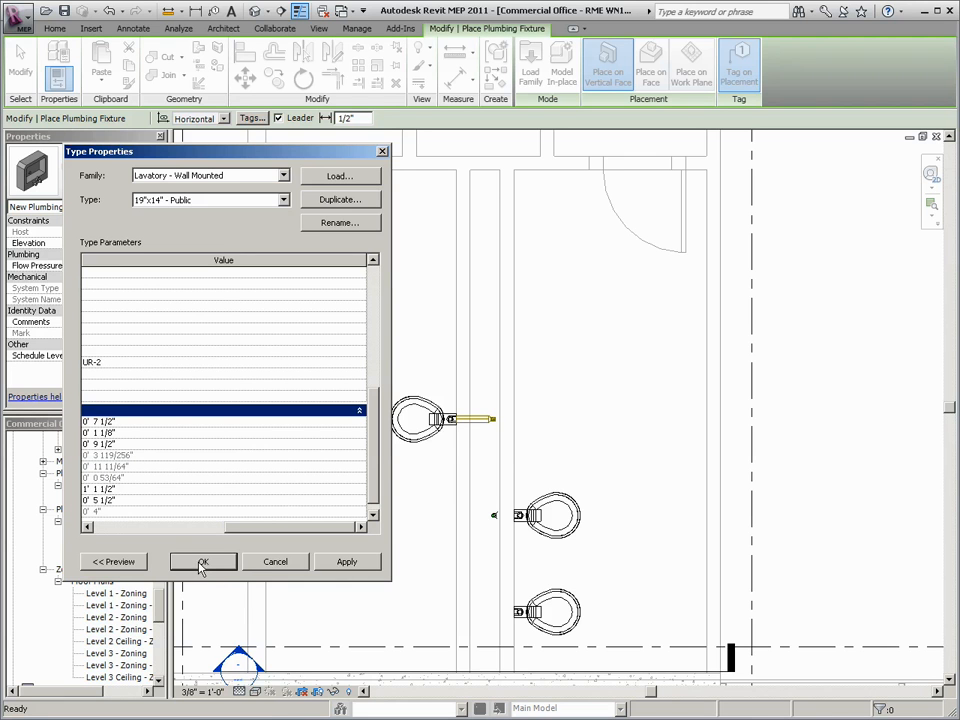
click(203, 561)
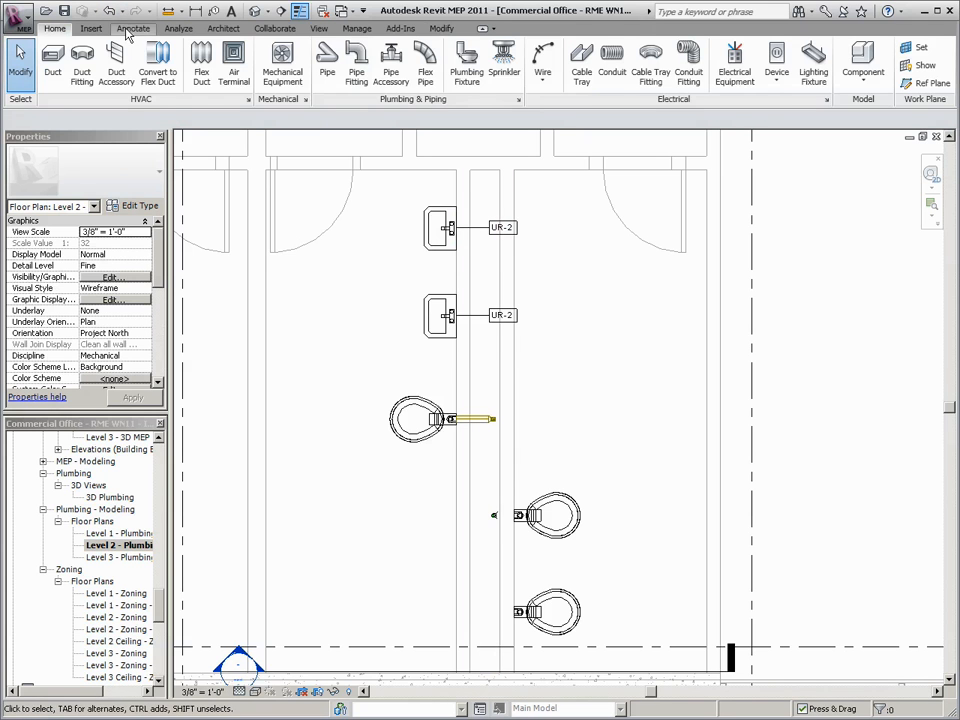
Switch to the annotation tools after placing the two UR-2 lavatories.
click(133, 28)
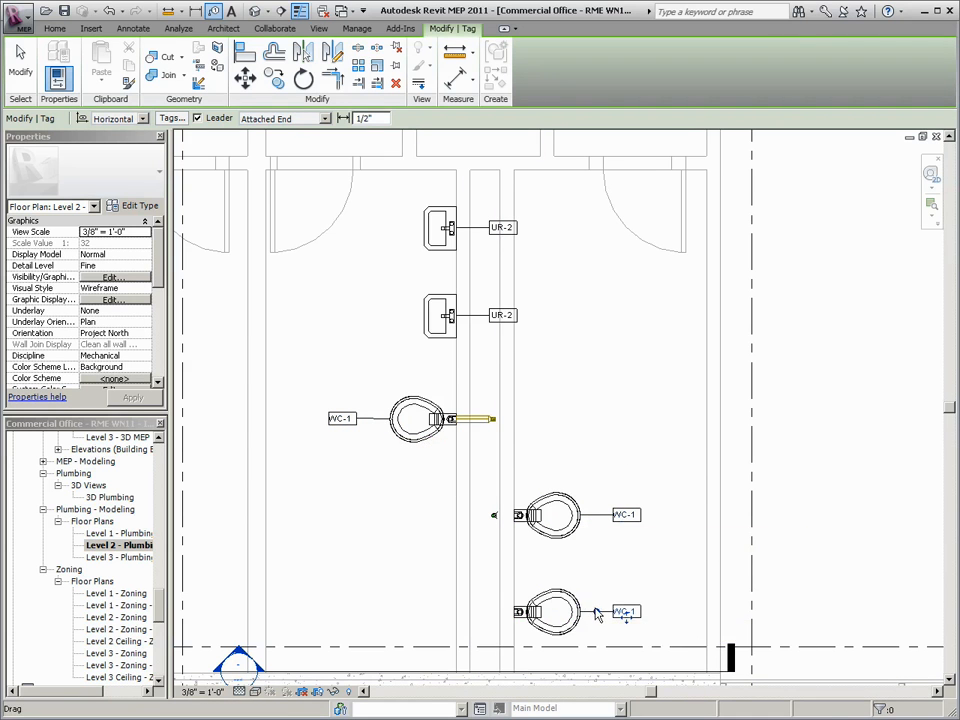
Drag the bottom water closet's WC-1 tag up and to the right on a leader.
drag(627, 611, 645, 568)
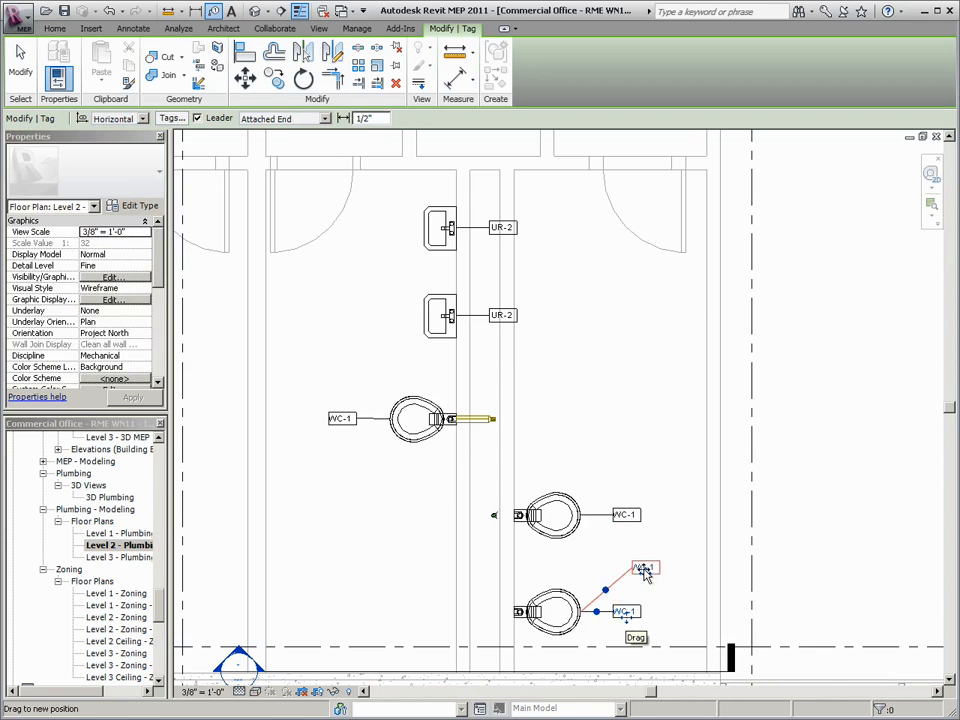
drag(645, 568, 638, 560)
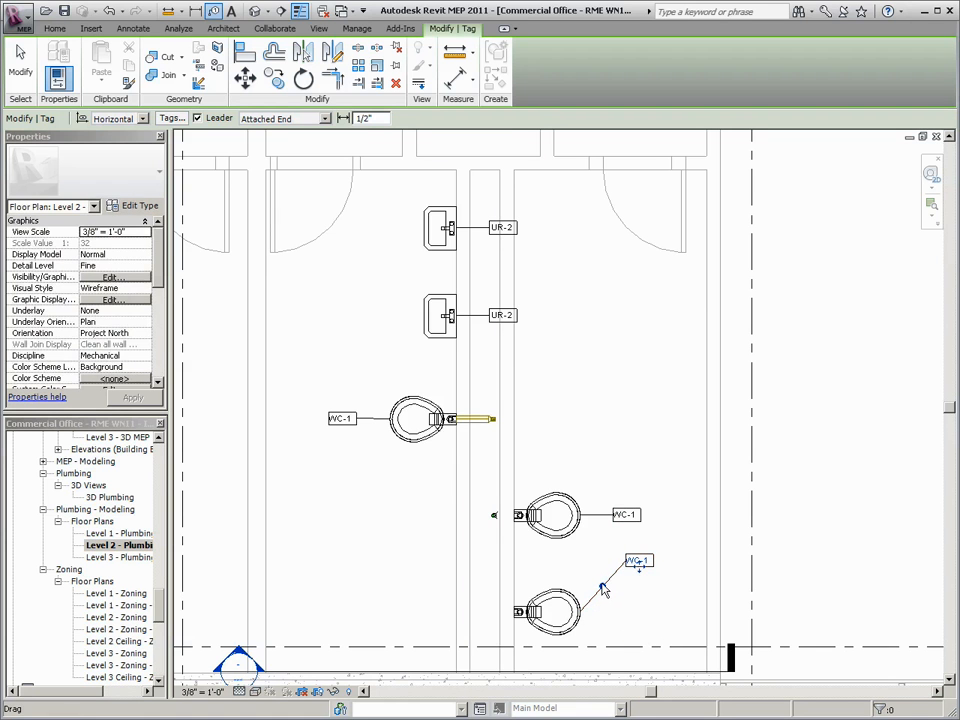